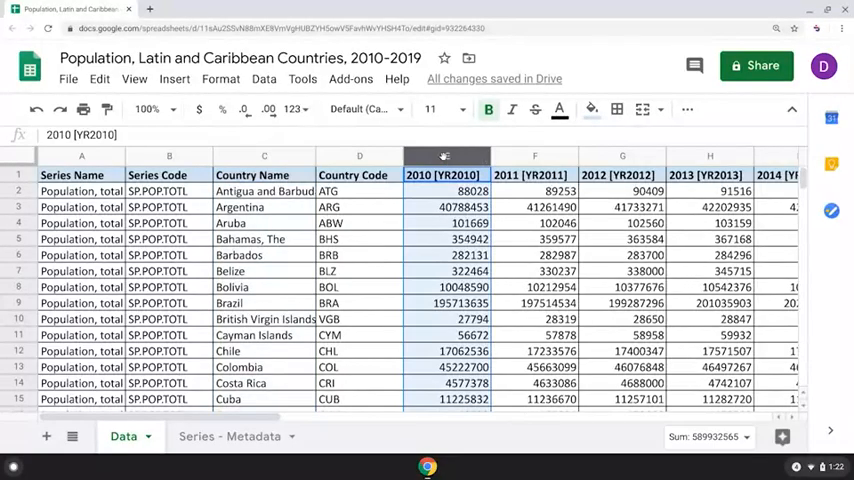
# - Sort the sheet Z → A by the 2013 population column so the most populous countries come first
pyautogui.rightClick(445, 155)
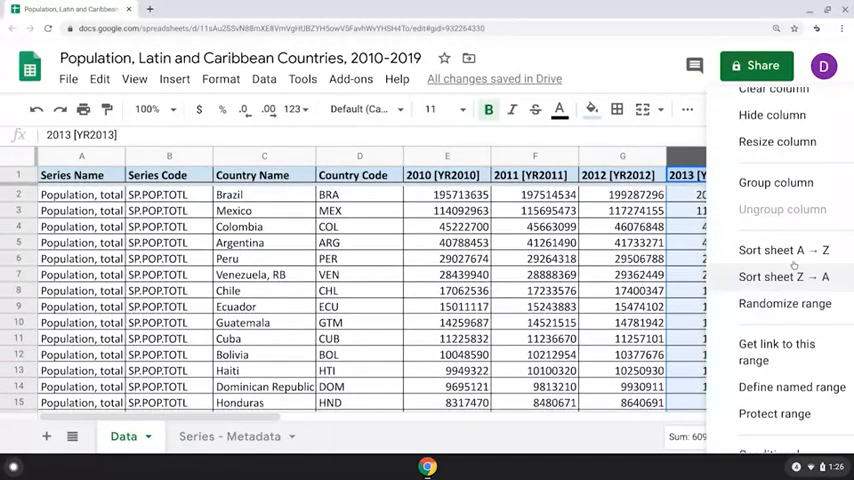
pyautogui.click(783, 249)
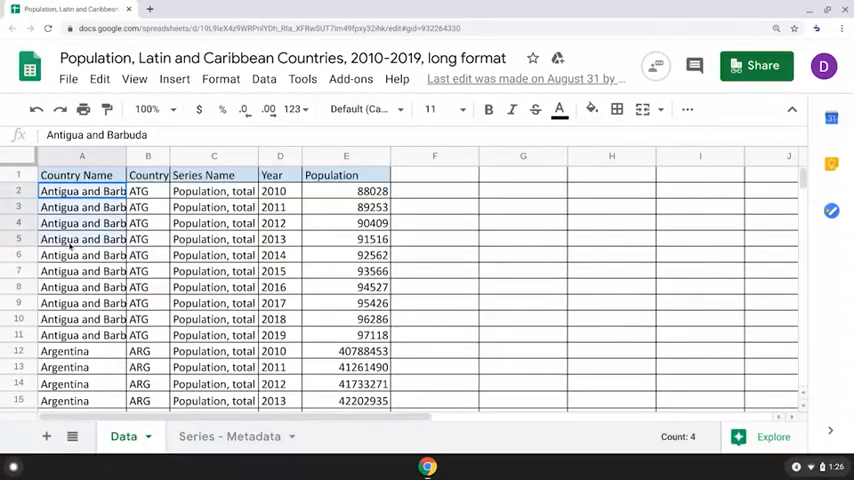
# - Switch to the long-format population spreadsheet and click an empty cell to deselect
pyautogui.click(434, 207)
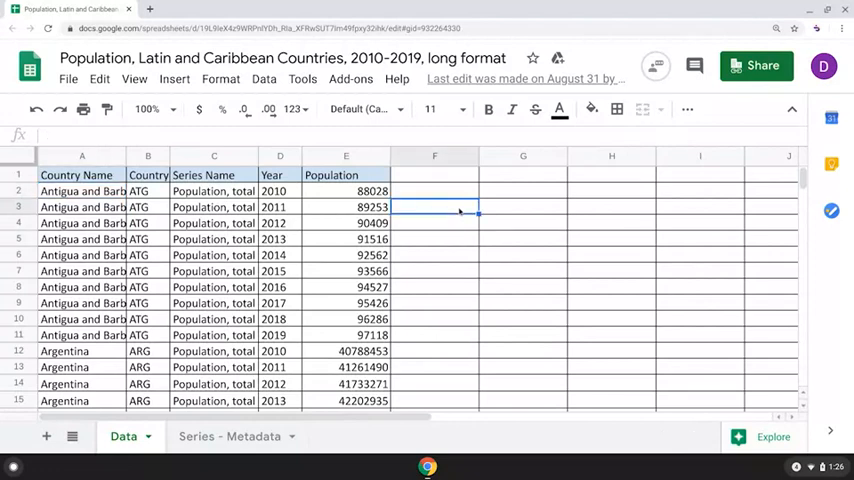